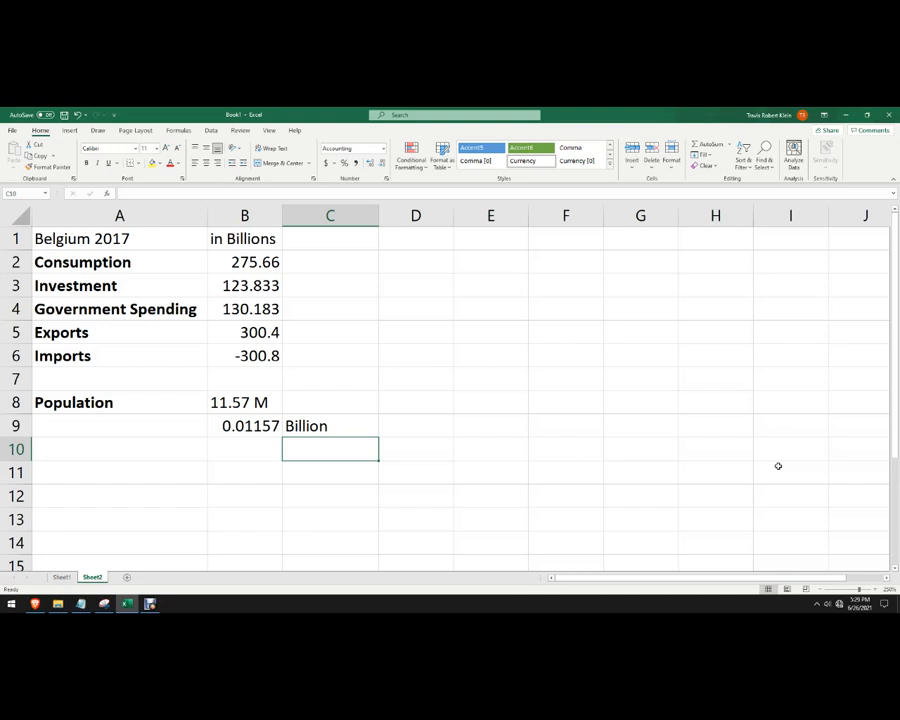
{"action": "mouse_move", "coordinate": [792, 464]}
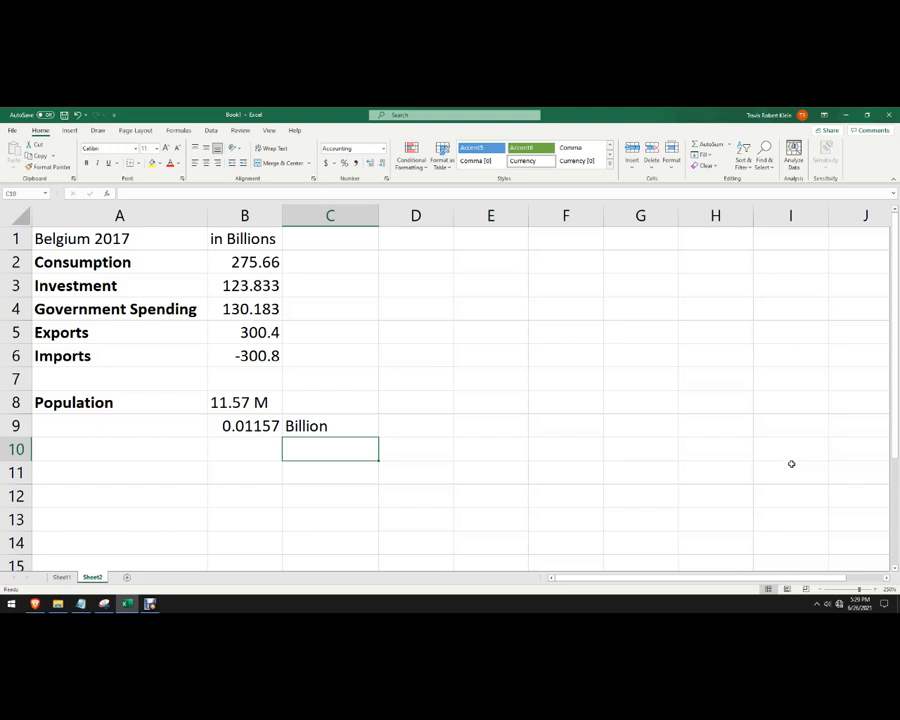
{"action": "mouse_move", "coordinate": [410, 276]}
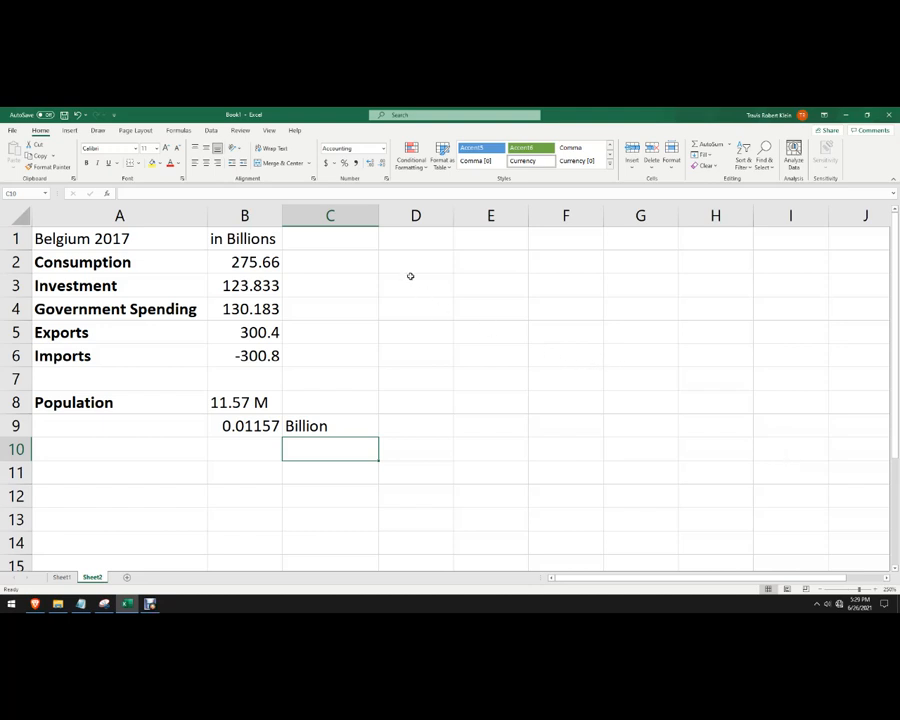
Enter the expenditure formula note GDP=C+I+G+Nx in cell D2
{"action": "left_click", "coordinate": [416, 262]}
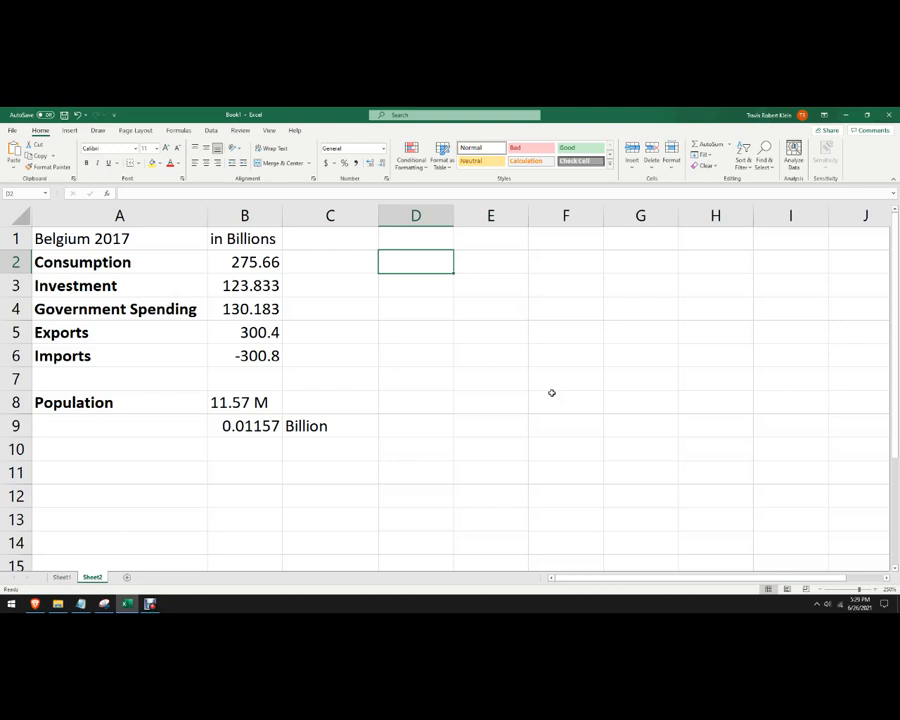
{"action": "type", "text": "GDP"}
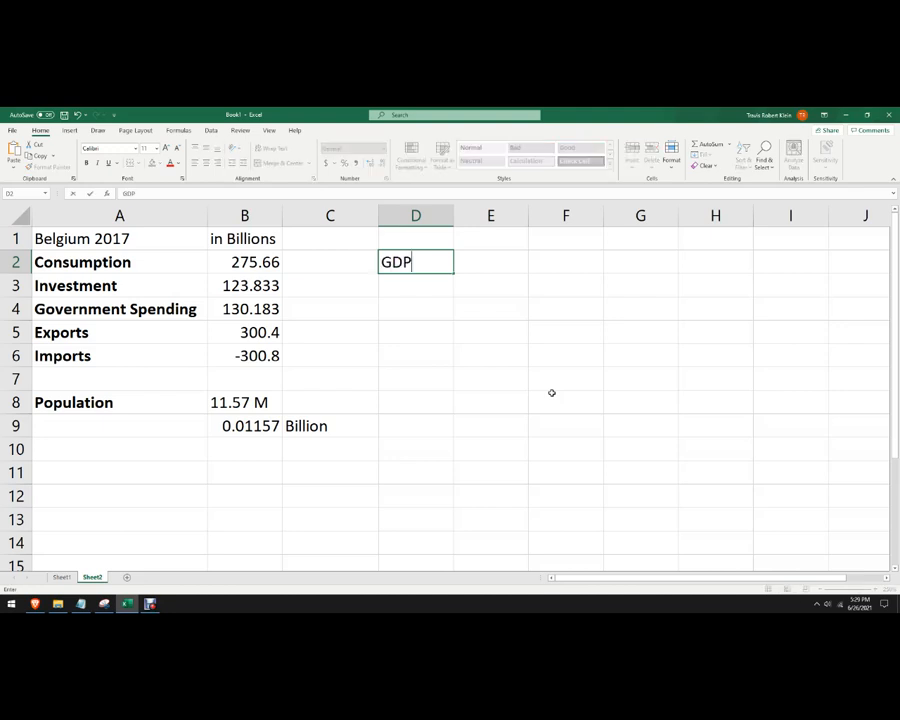
{"action": "type", "text": "="}
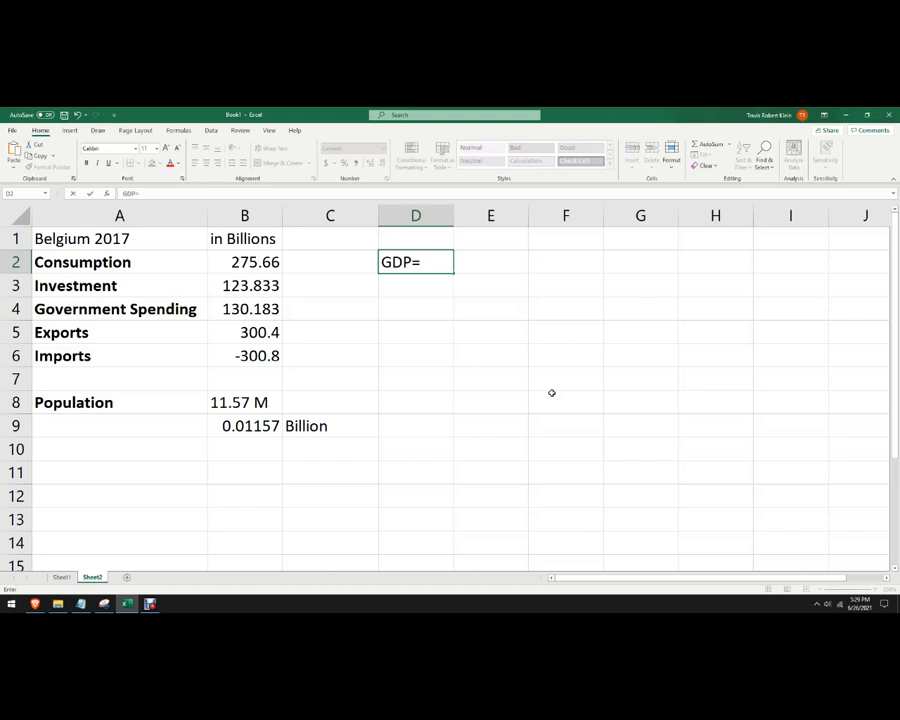
{"action": "type", "text": "C+"}
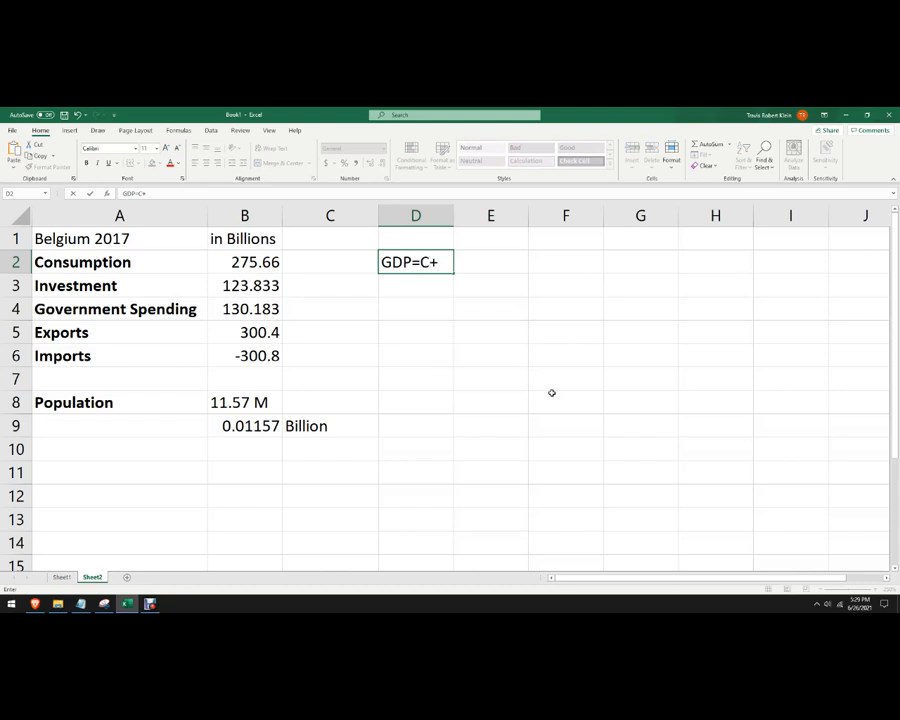
{"action": "type", "text": "I+"}
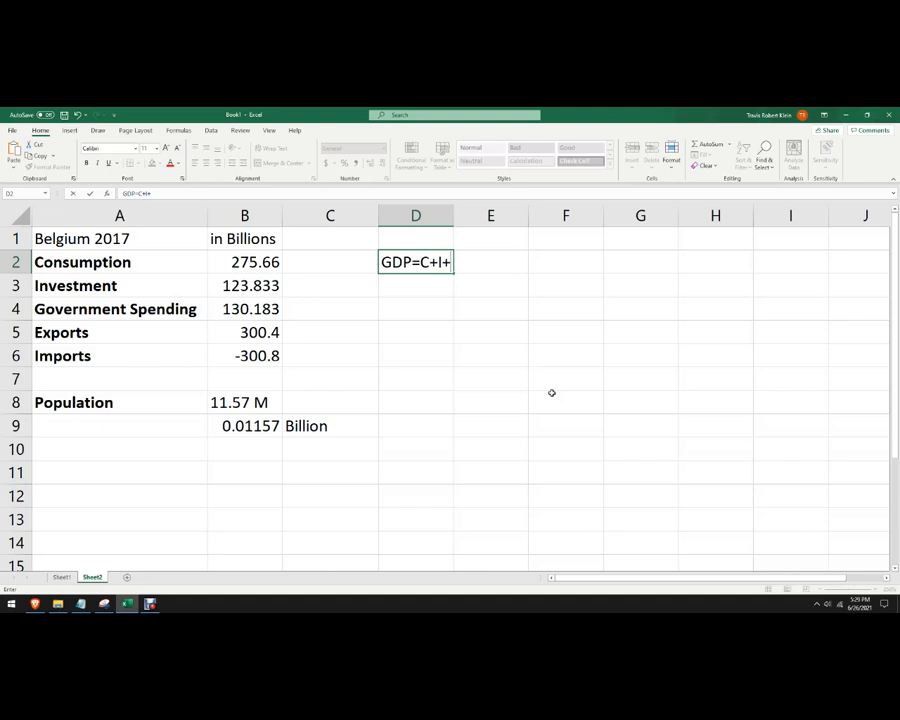
{"action": "type", "text": "G"}
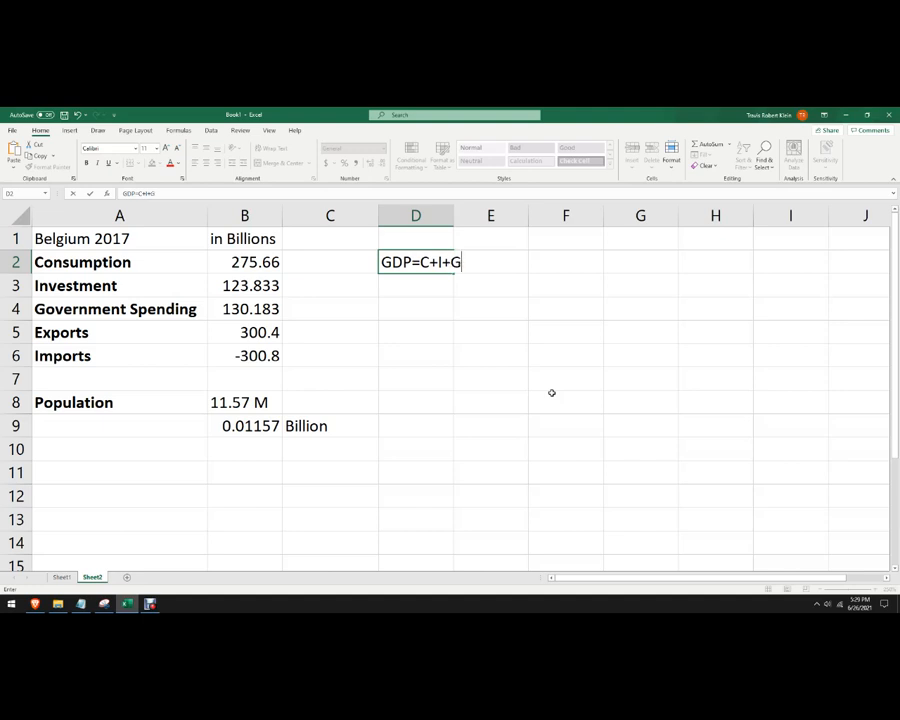
{"action": "type", "text": "+"}
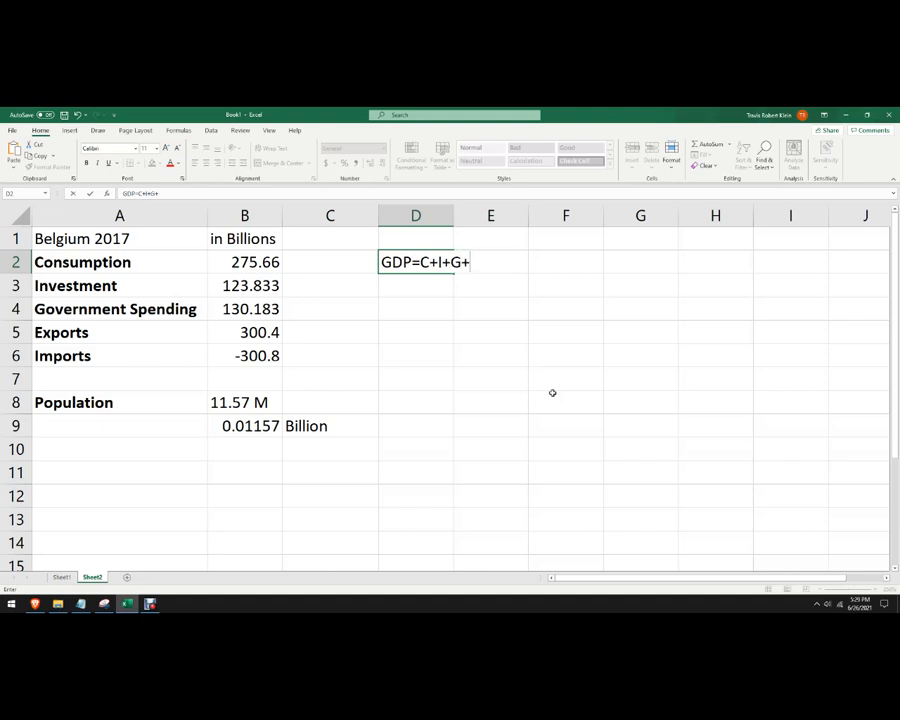
{"action": "type", "text": "Nx"}
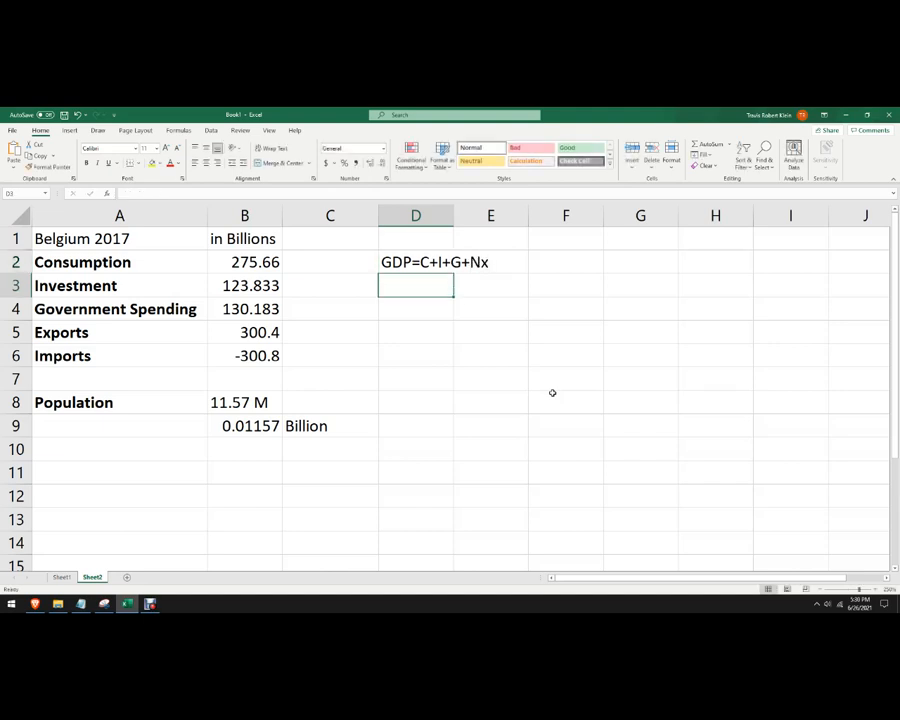
Enter the net exports note Nx=Ex-Im in cell D3
{"action": "type", "text": "Nx="}
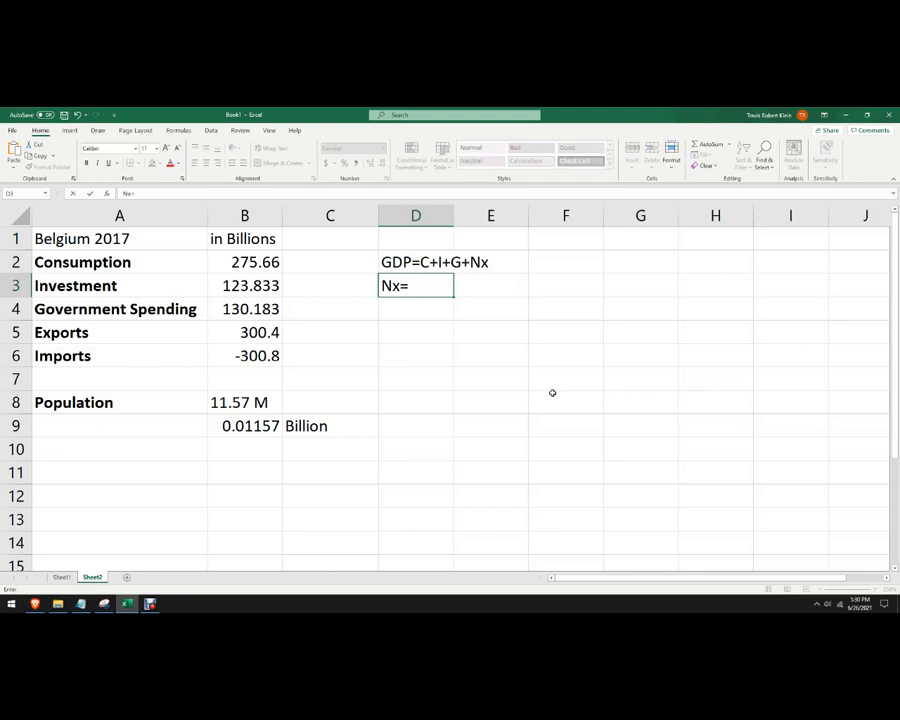
{"action": "type", "text": "Ex-"}
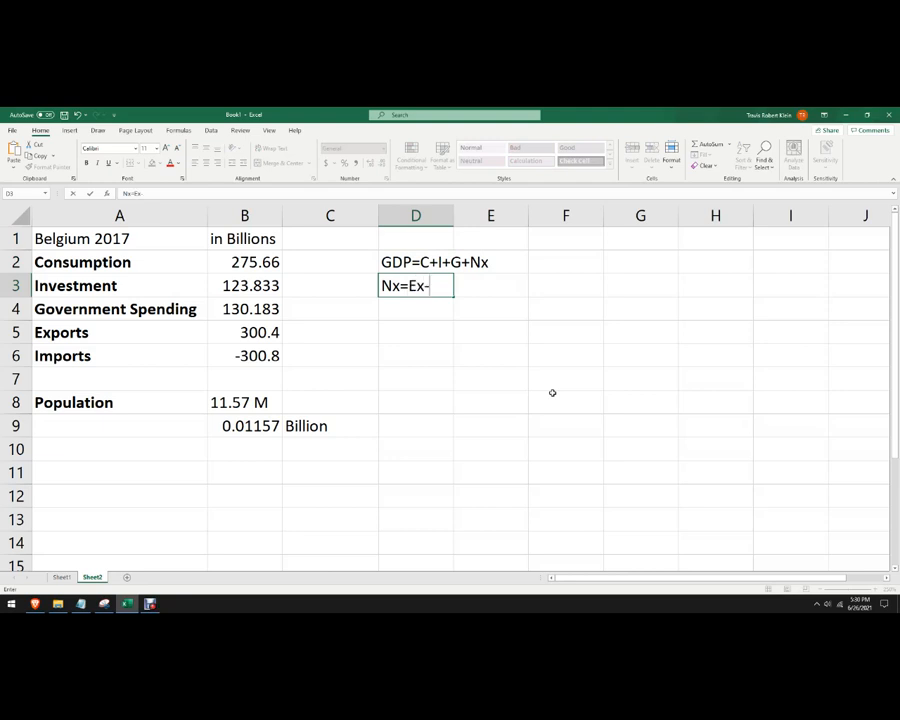
{"action": "type", "text": "Im"}
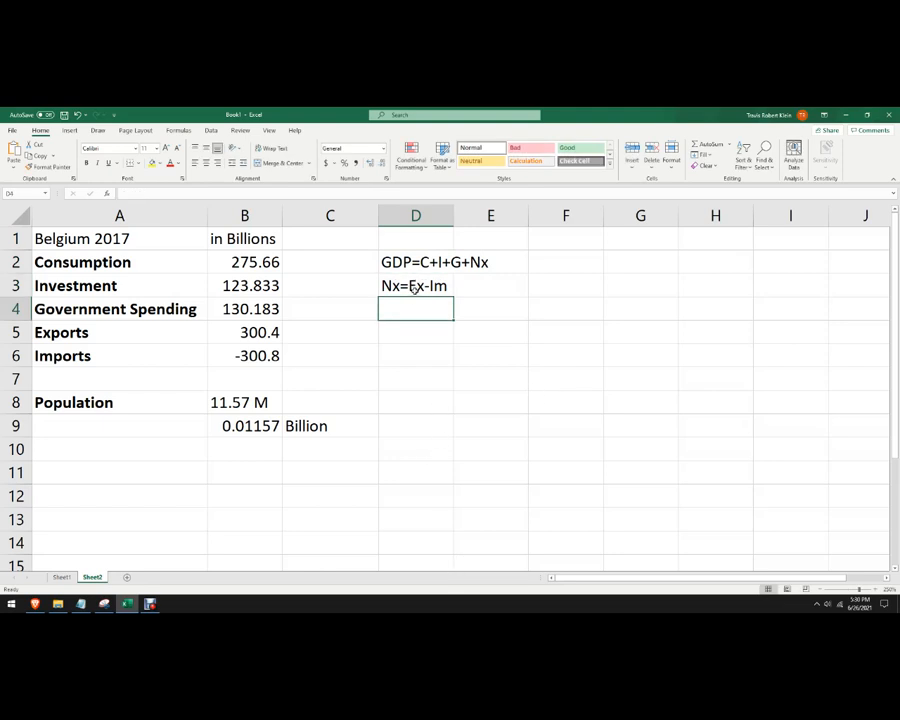
{"action": "mouse_move", "coordinate": [466, 364]}
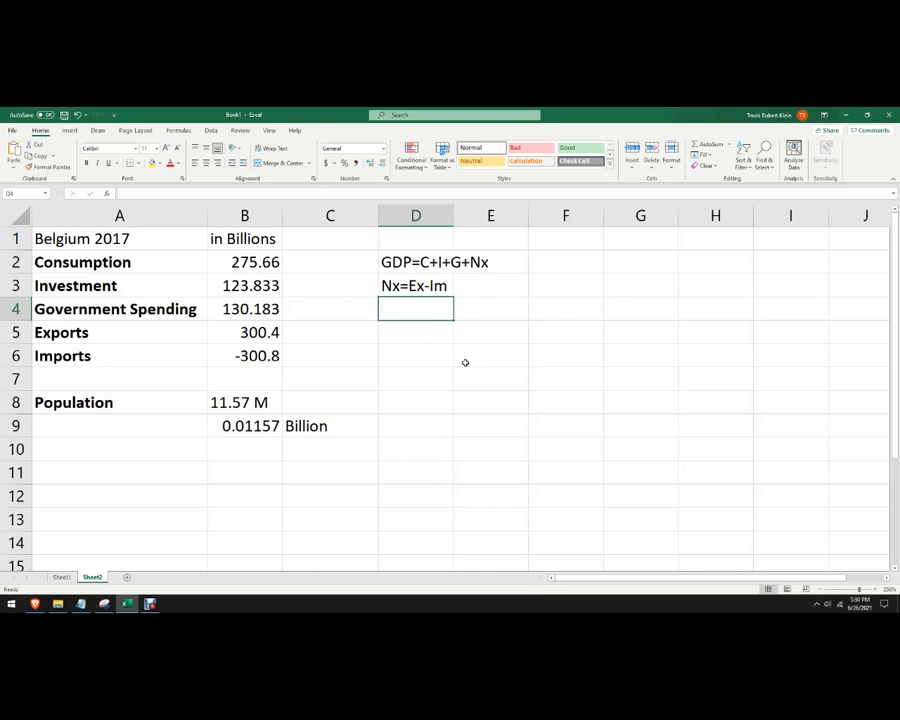
{"action": "mouse_move", "coordinate": [496, 376]}
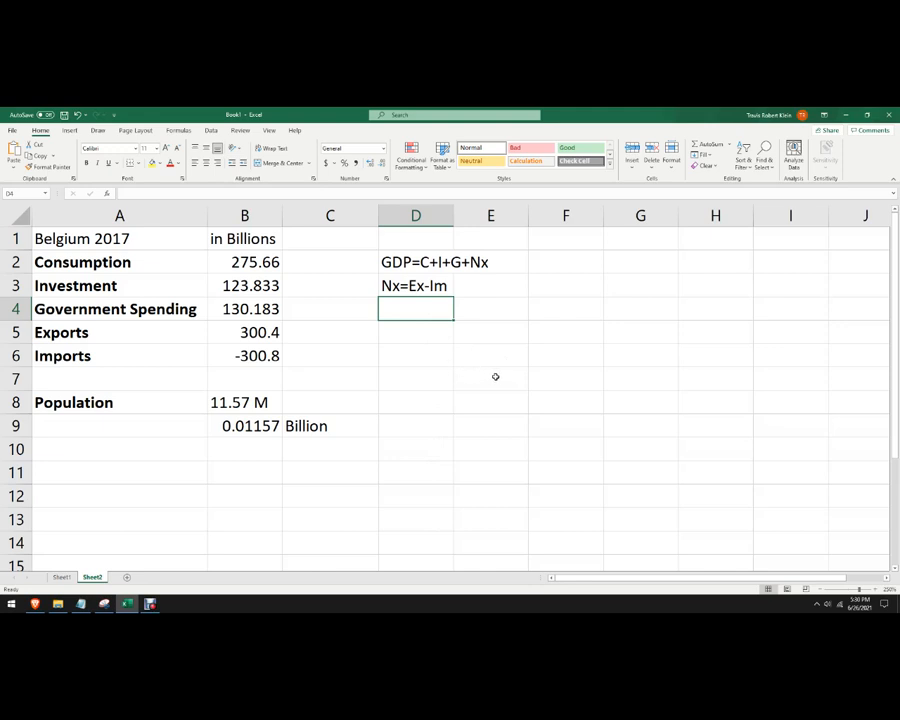
{"action": "mouse_move", "coordinate": [496, 376]}
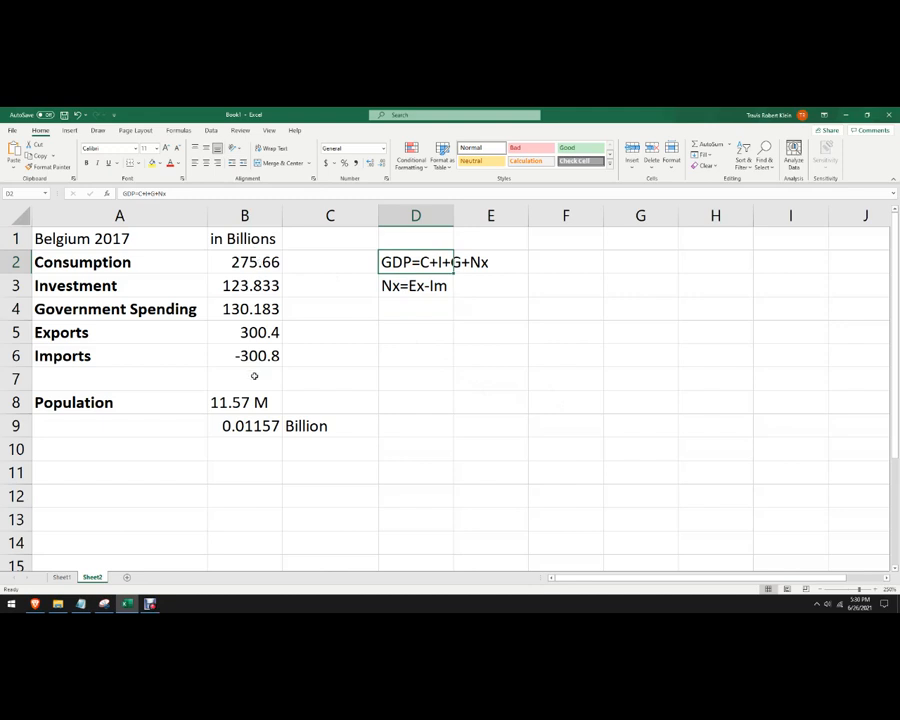
Enter =B2+B3+B4+B5+B6 in C7 to total Belgium's GDP as 529.276
{"action": "left_click", "coordinate": [244, 356]}
{"action": "type", "text": "="}
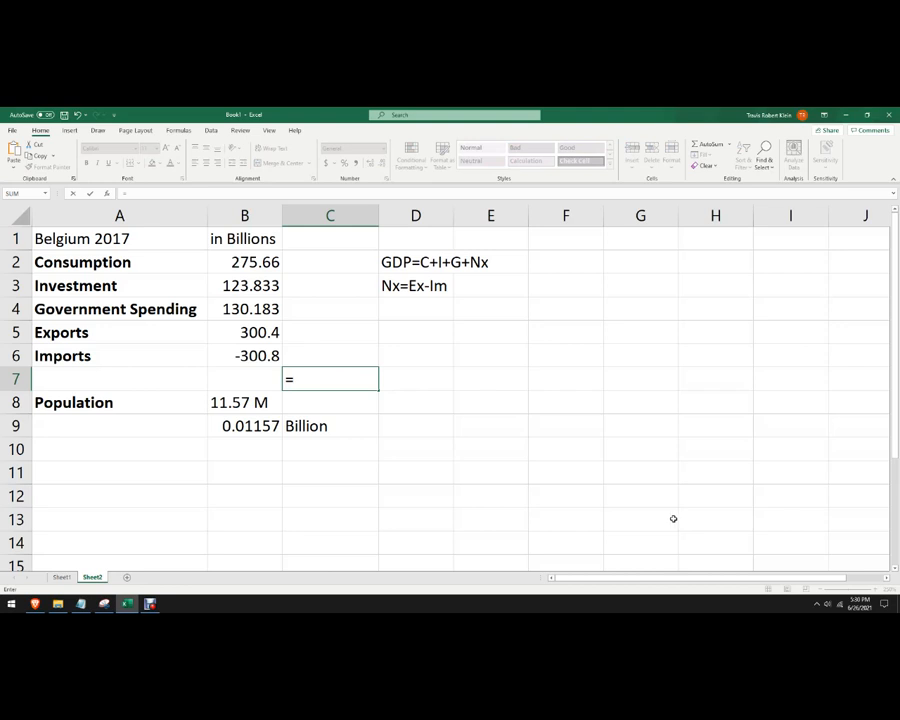
{"action": "mouse_move", "coordinate": [324, 332]}
{"action": "type", "text": "B2+B3"}
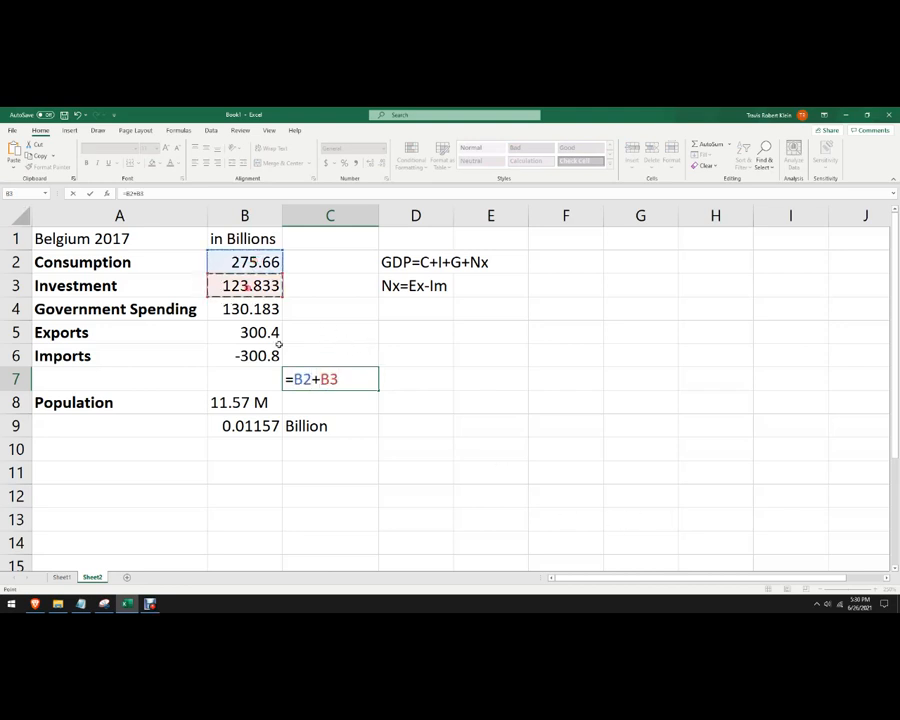
{"action": "left_click", "coordinate": [244, 308]}
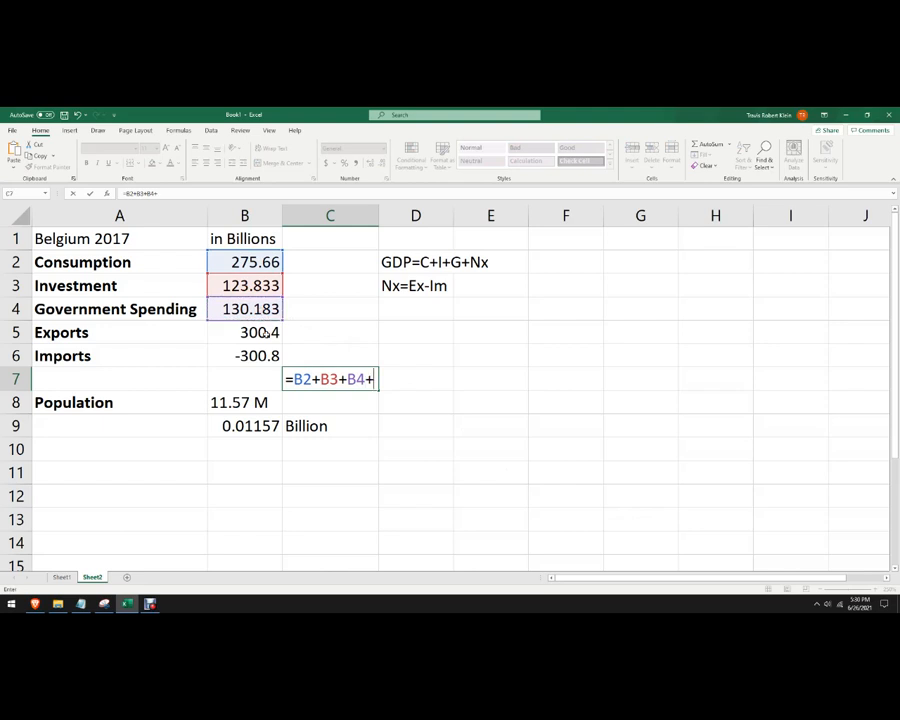
{"action": "left_click", "coordinate": [244, 332]}
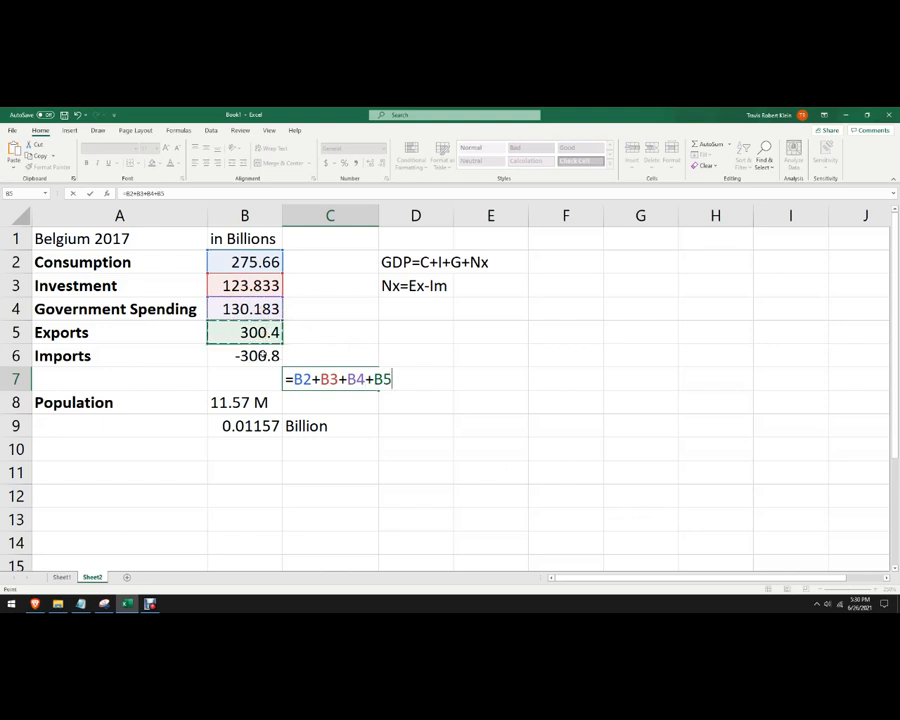
{"action": "left_click", "coordinate": [244, 356]}
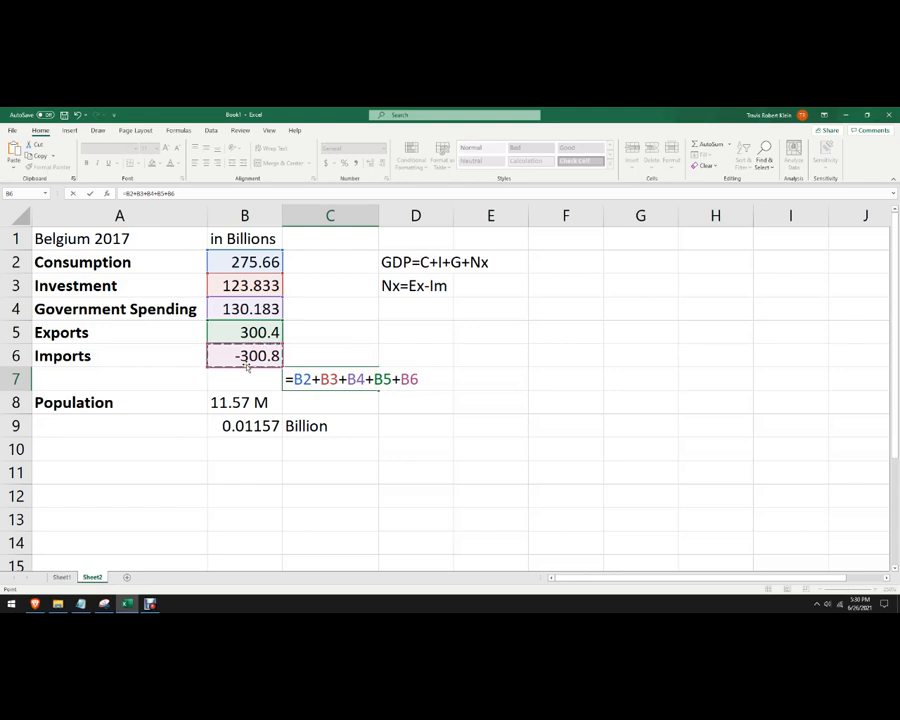
{"action": "key", "text": "enter"}
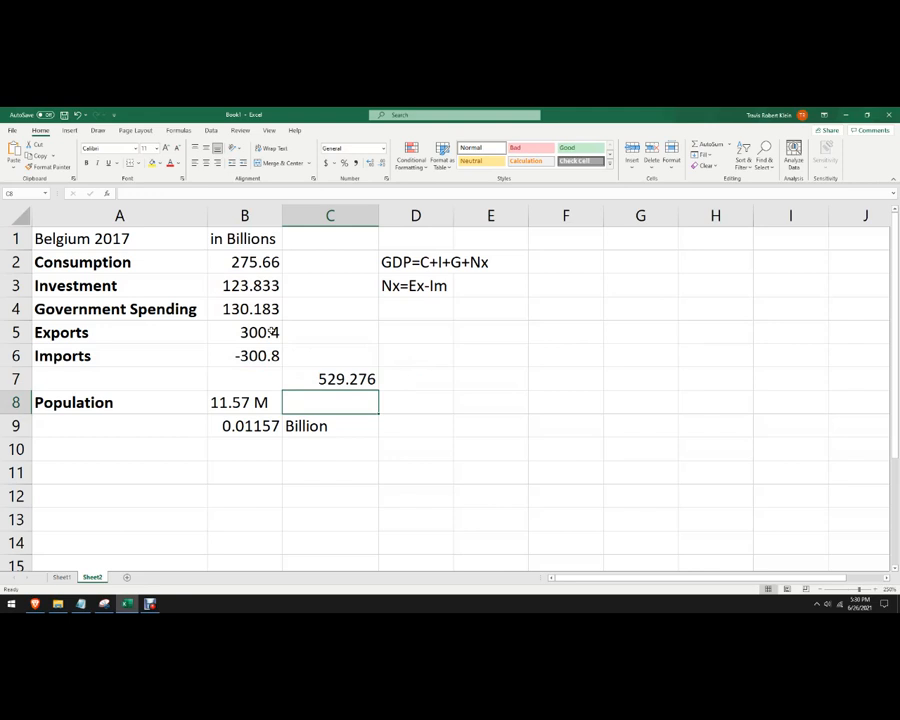
{"action": "mouse_move", "coordinate": [300, 354]}
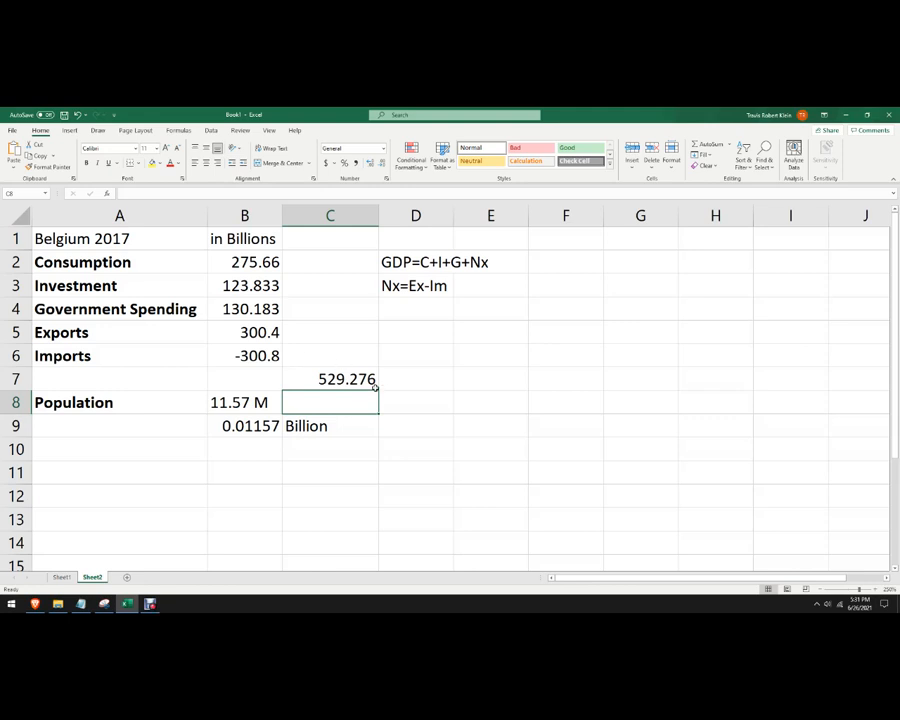
{"action": "left_click", "coordinate": [416, 378]}
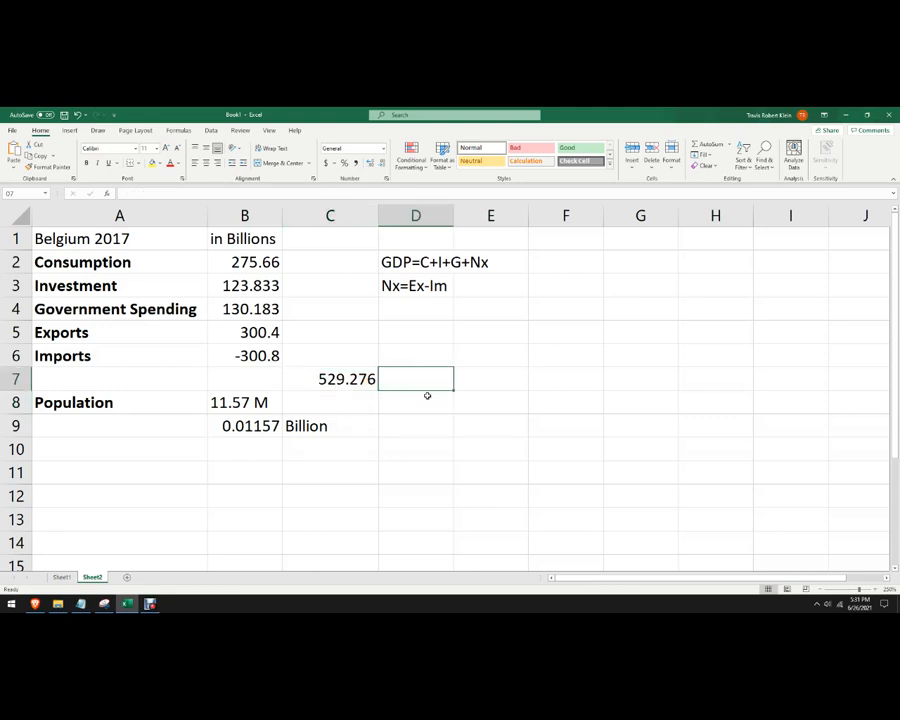
{"action": "mouse_move", "coordinate": [456, 400]}
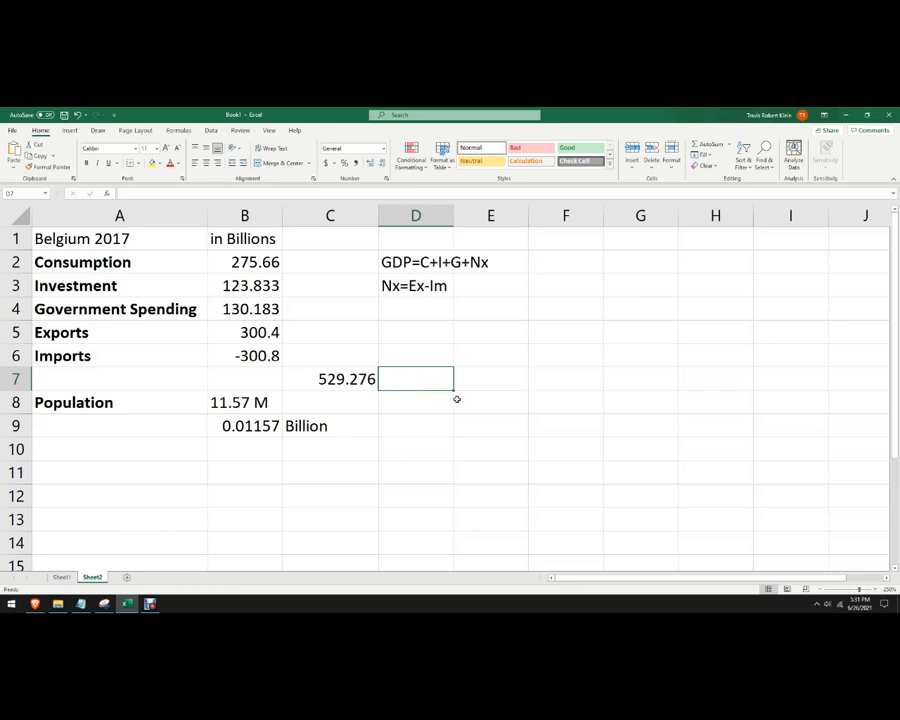
{"action": "mouse_move", "coordinate": [420, 412]}
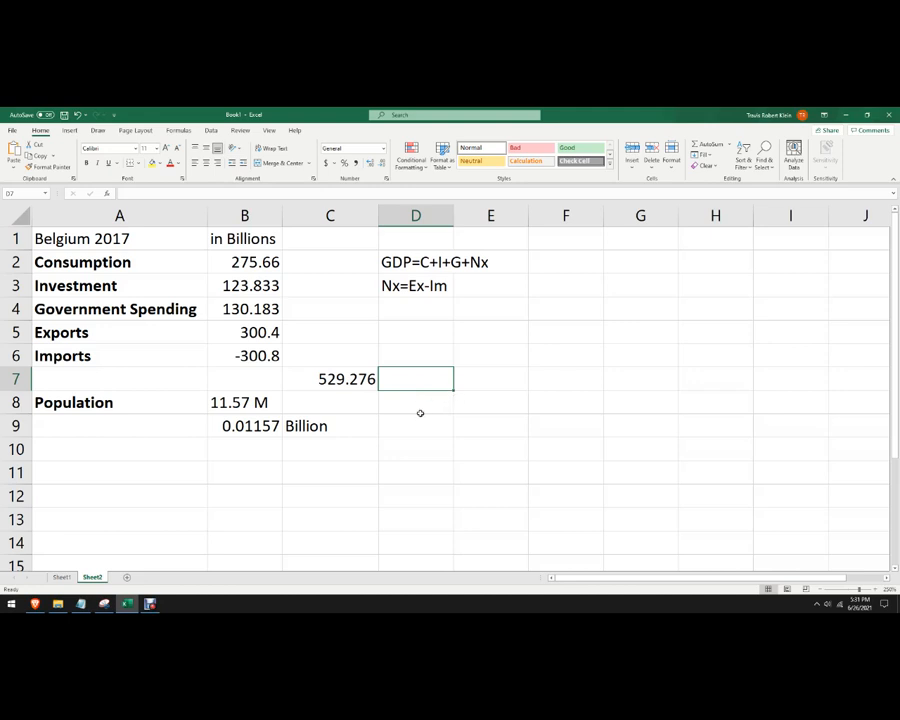
{"action": "mouse_move", "coordinate": [228, 420]}
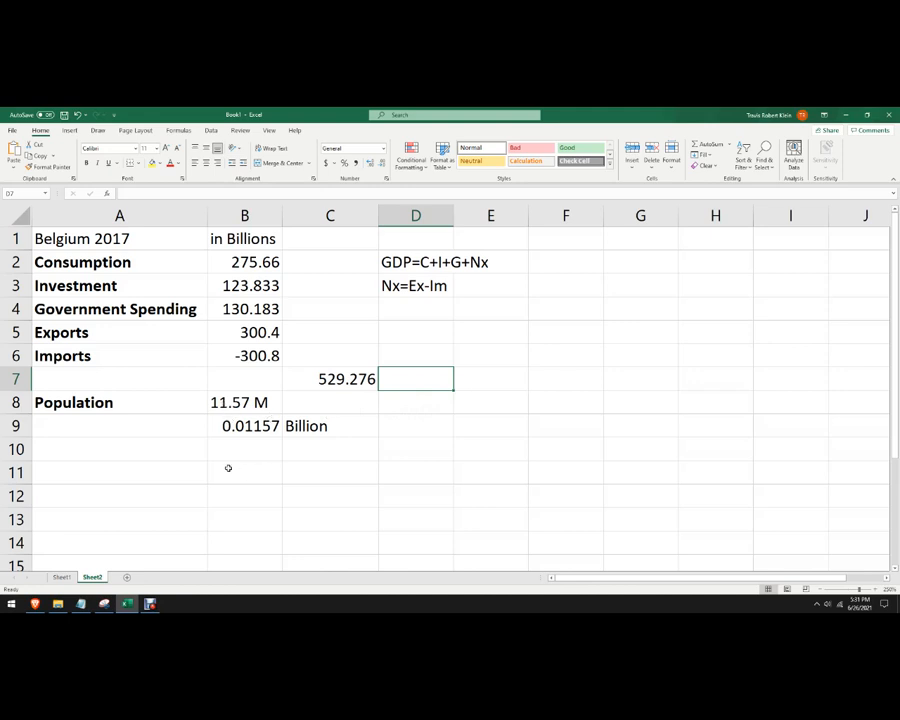
Enter the note 'GDP per capita: GDP/population' in B11 and select the population in B9
{"action": "type", "text": "G"}
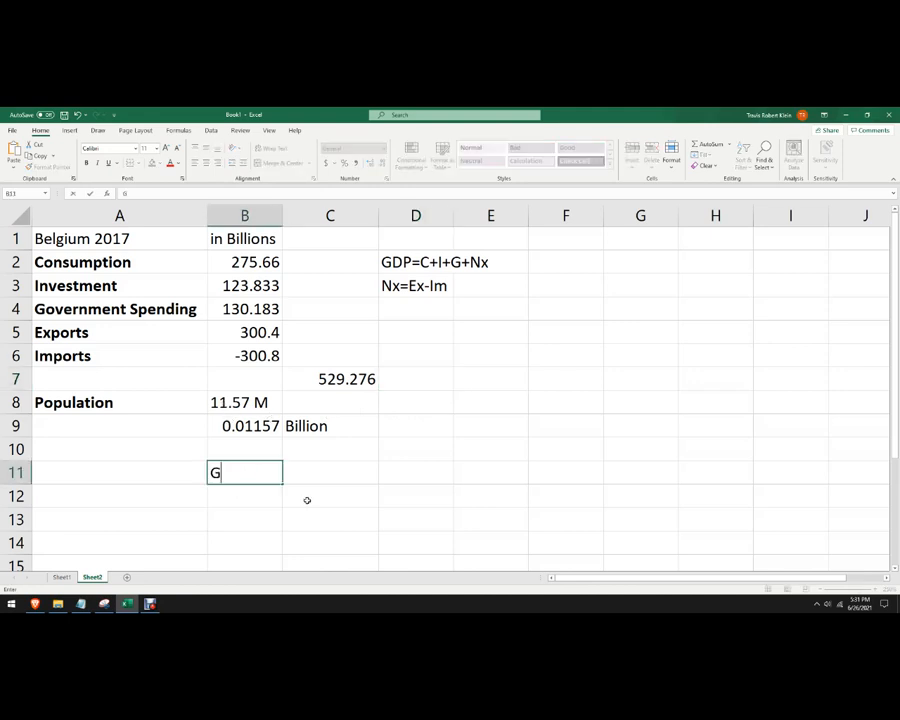
{"action": "type", "text": "DP per"}
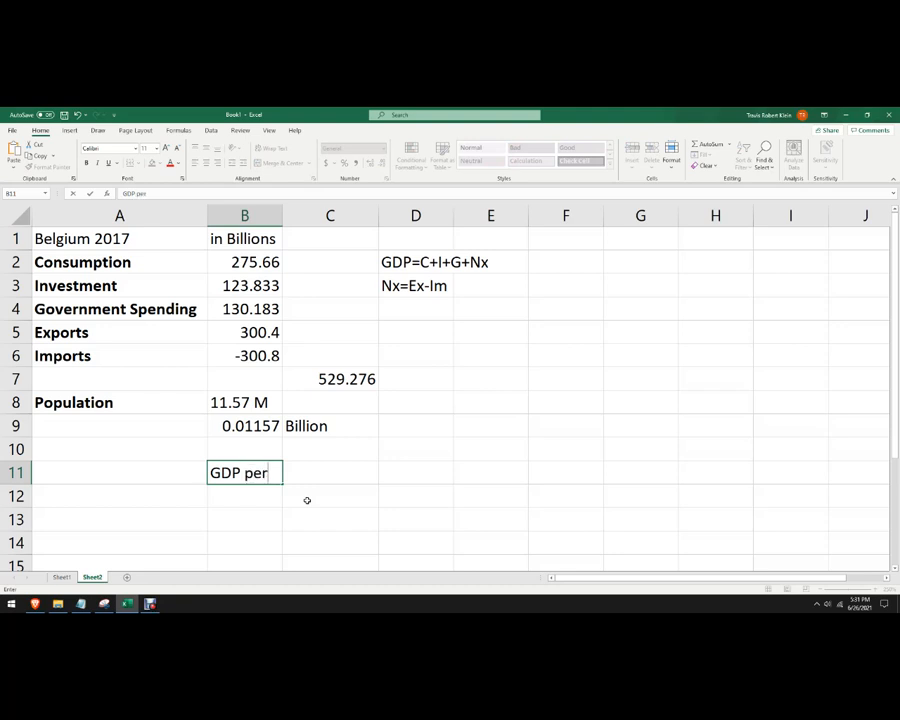
{"action": "type", "text": "capita:"}
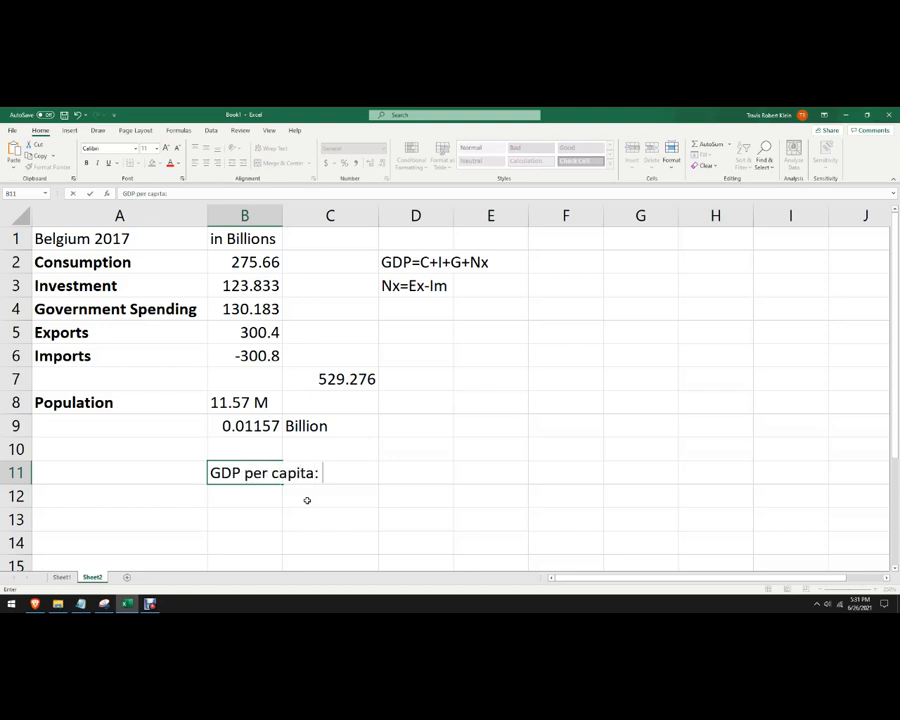
{"action": "type", "text": "GDP"}
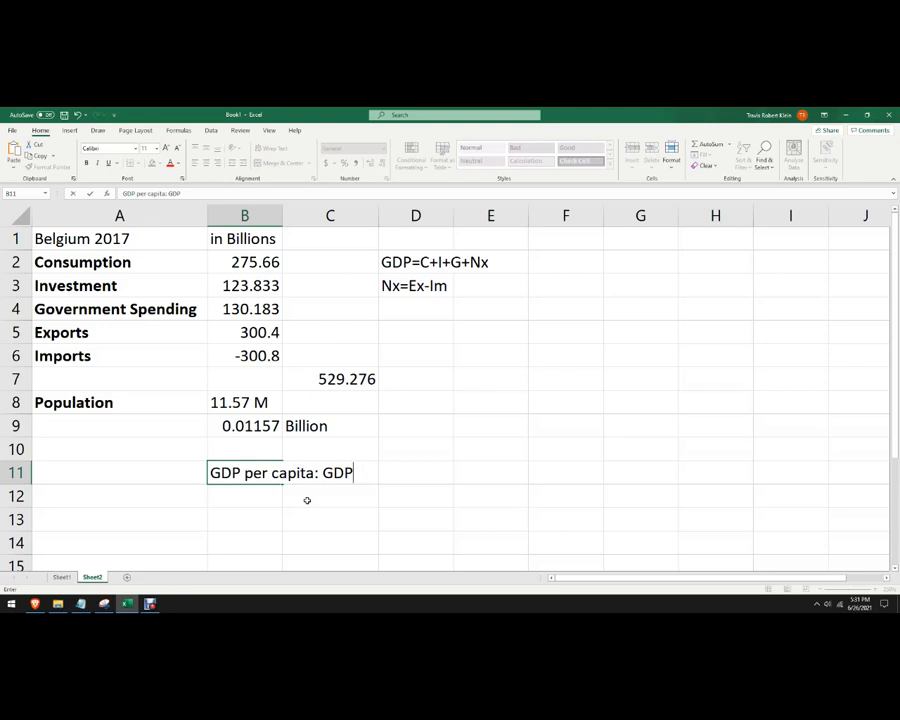
{"action": "type", "text": "/population"}
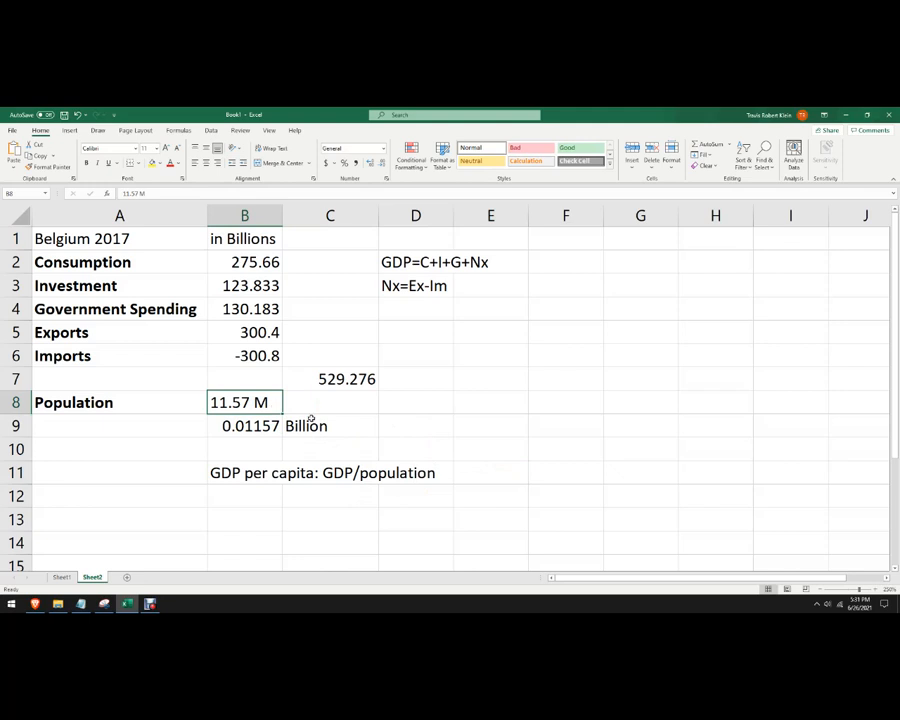
{"action": "mouse_move", "coordinate": [316, 412]}
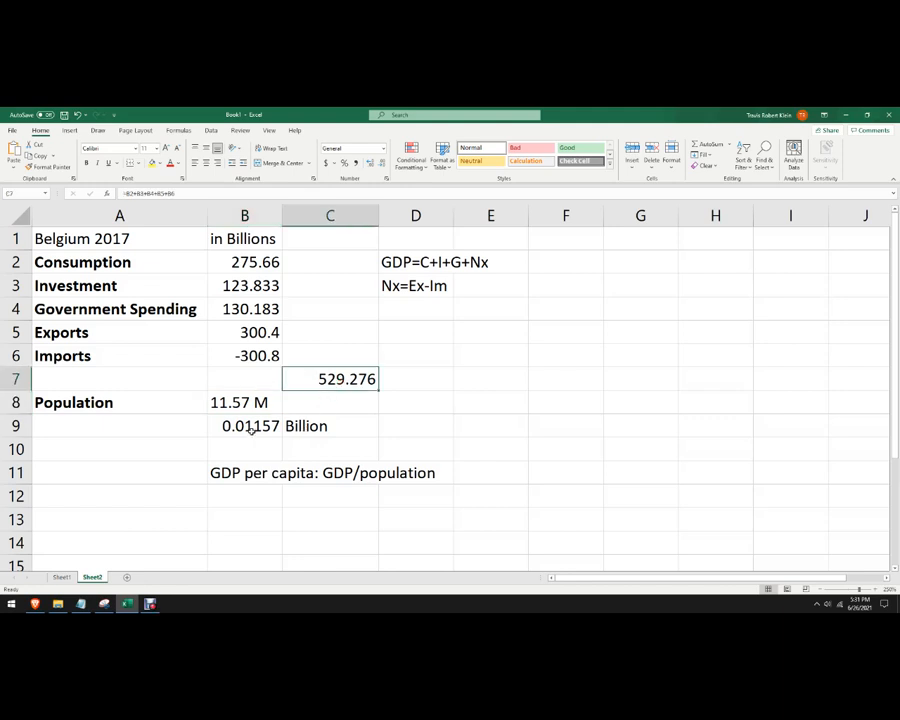
{"action": "left_click", "coordinate": [244, 402]}
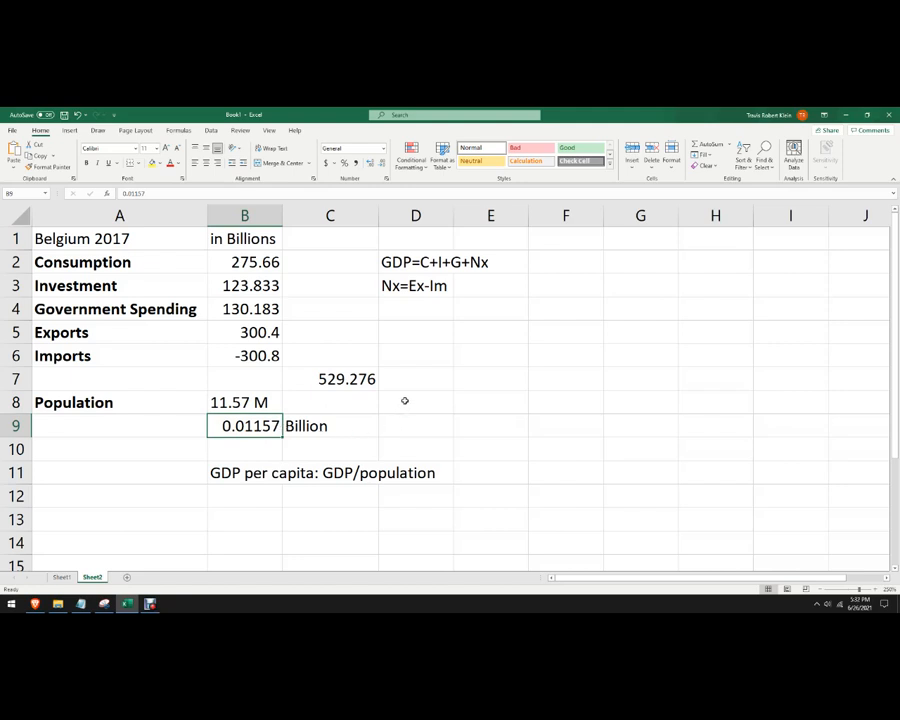
Build the formula =C7/B9 in D8 dividing GDP total by population in billions
{"action": "left_click", "coordinate": [416, 402]}
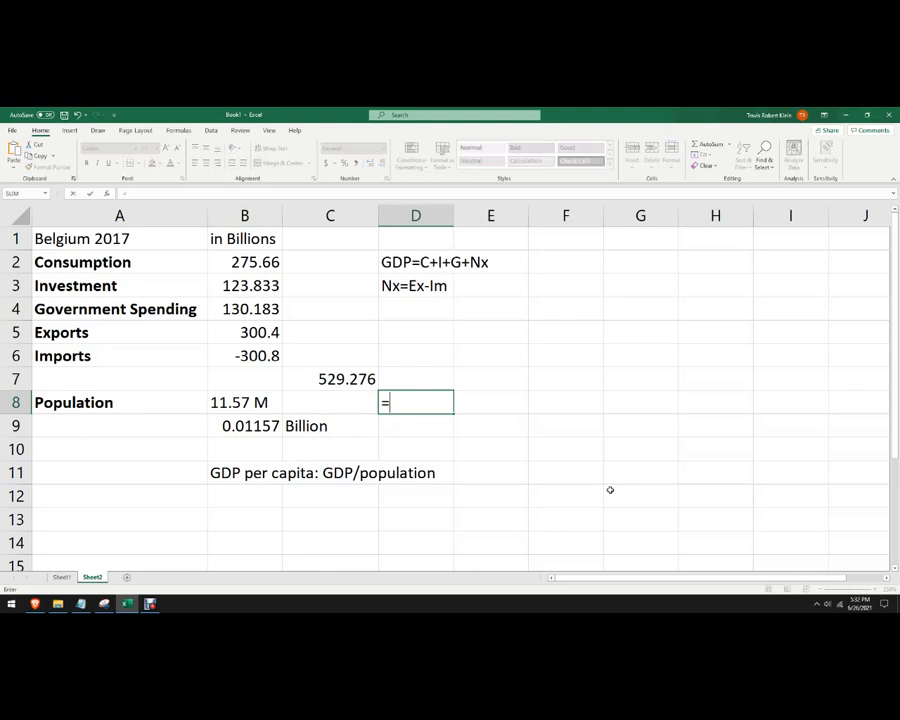
{"action": "left_click", "coordinate": [348, 378]}
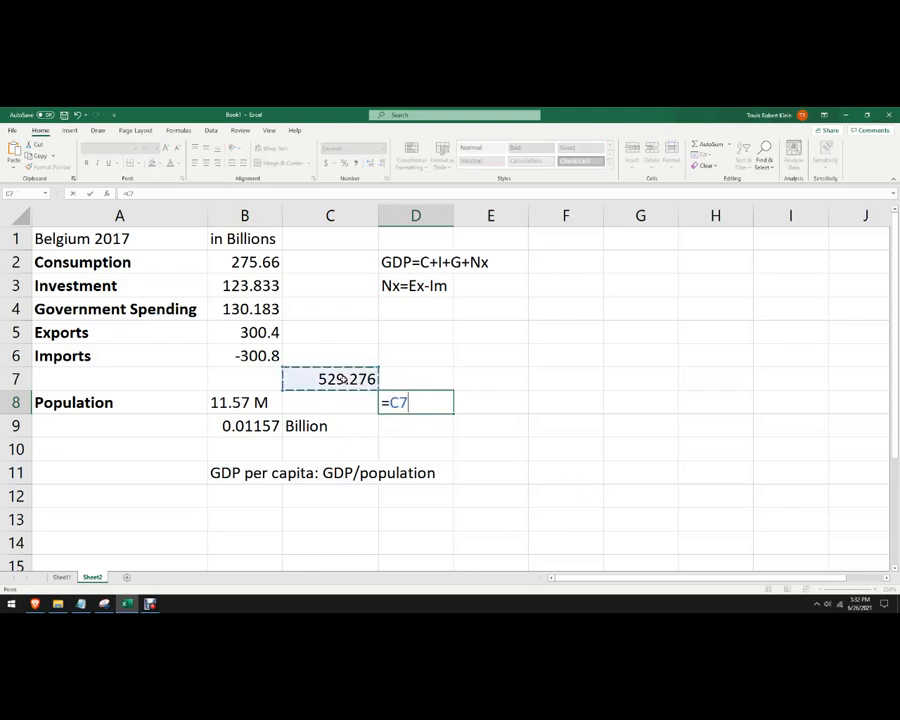
{"action": "left_click", "coordinate": [244, 424]}
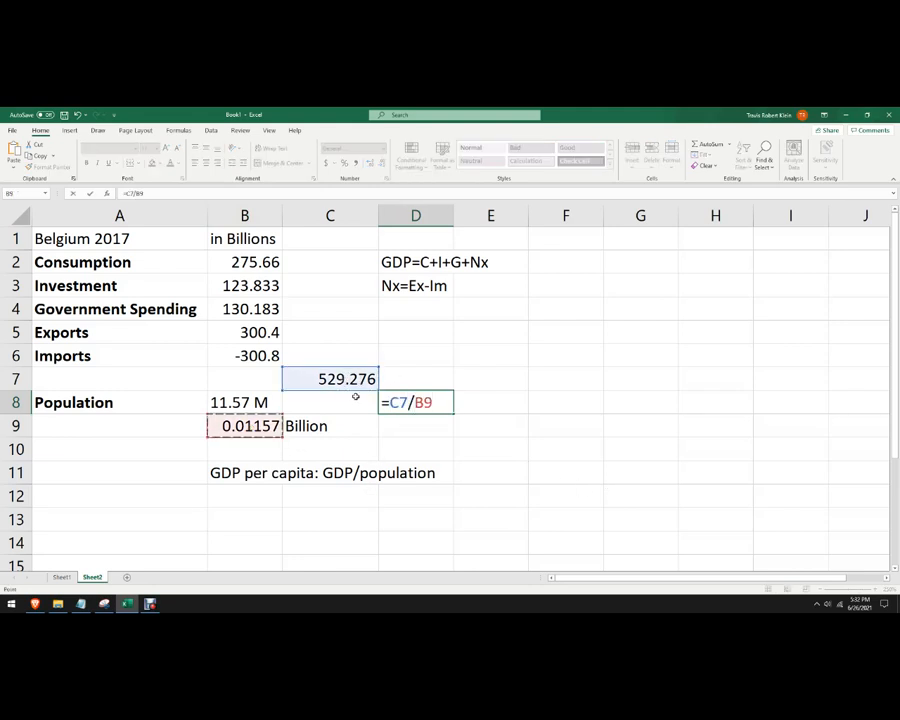